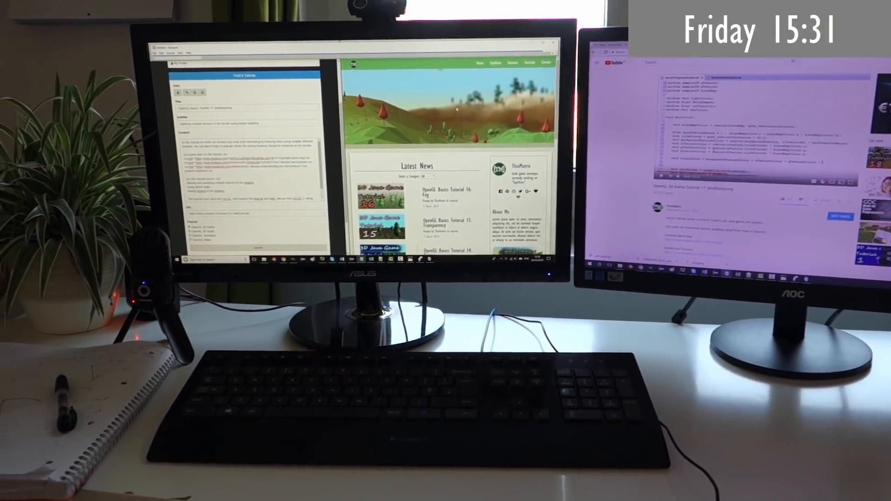
pyautogui.scroll(-3)
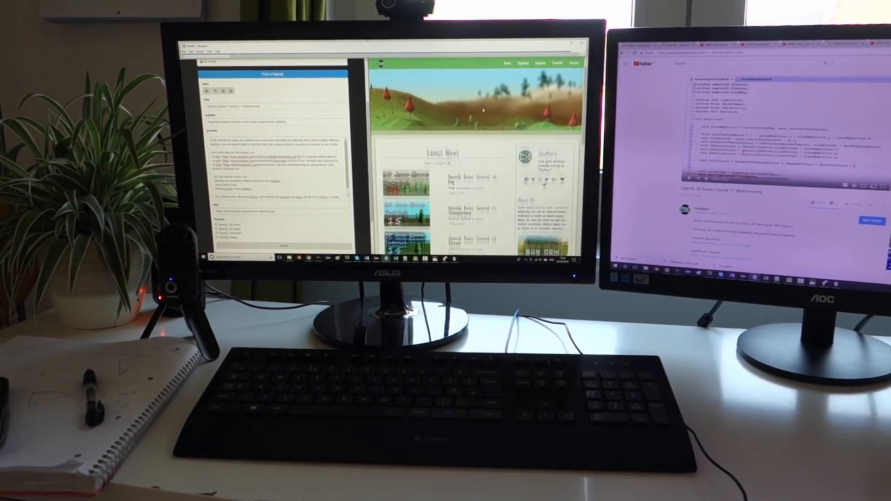
pyautogui.scroll(-3)
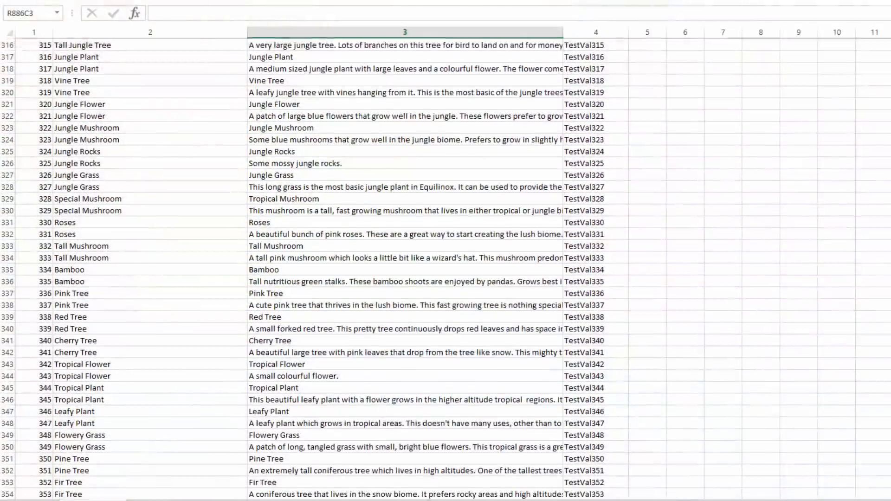
pyautogui.scroll(-3)
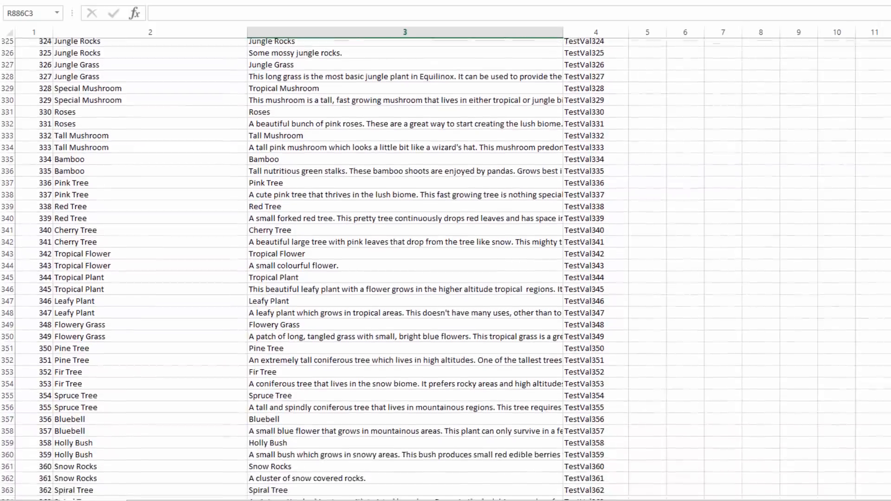